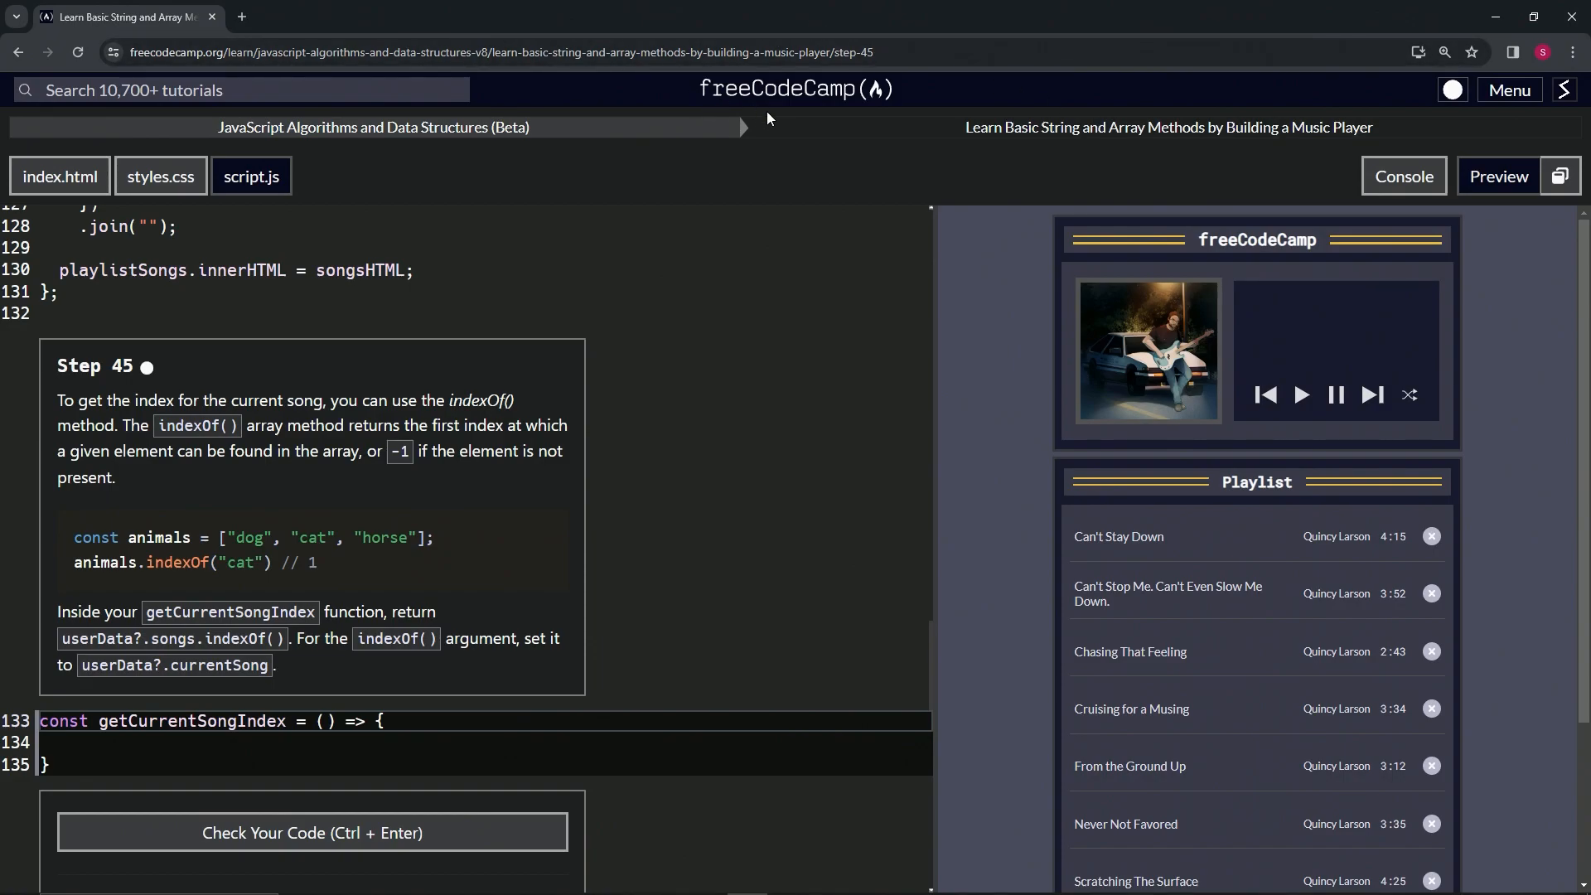
mouse_move(329, 154)
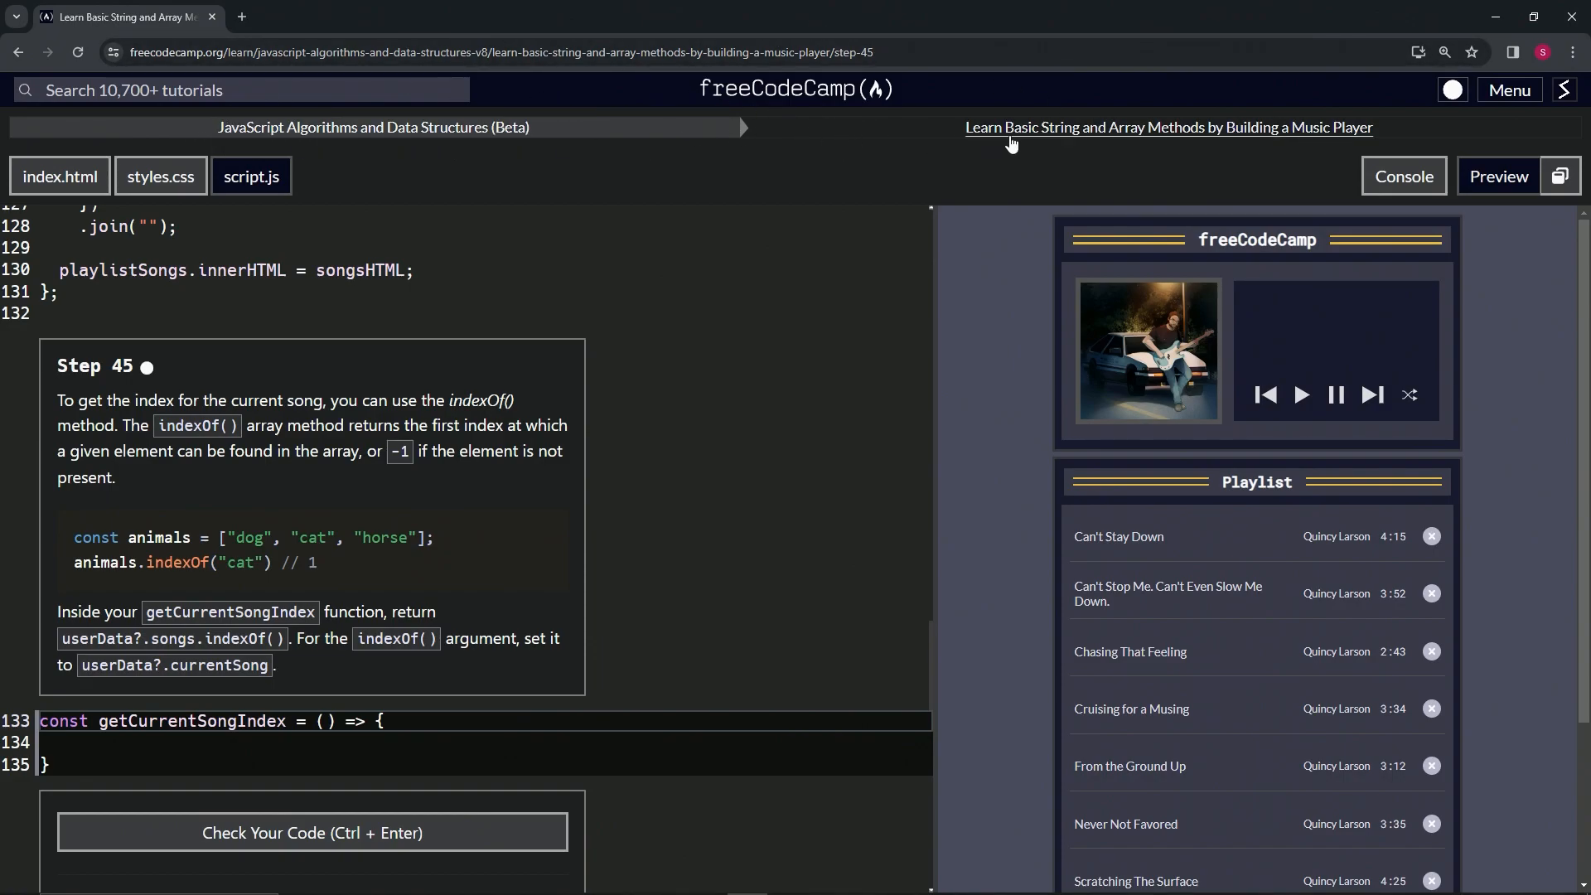
mouse_move(1244, 146)
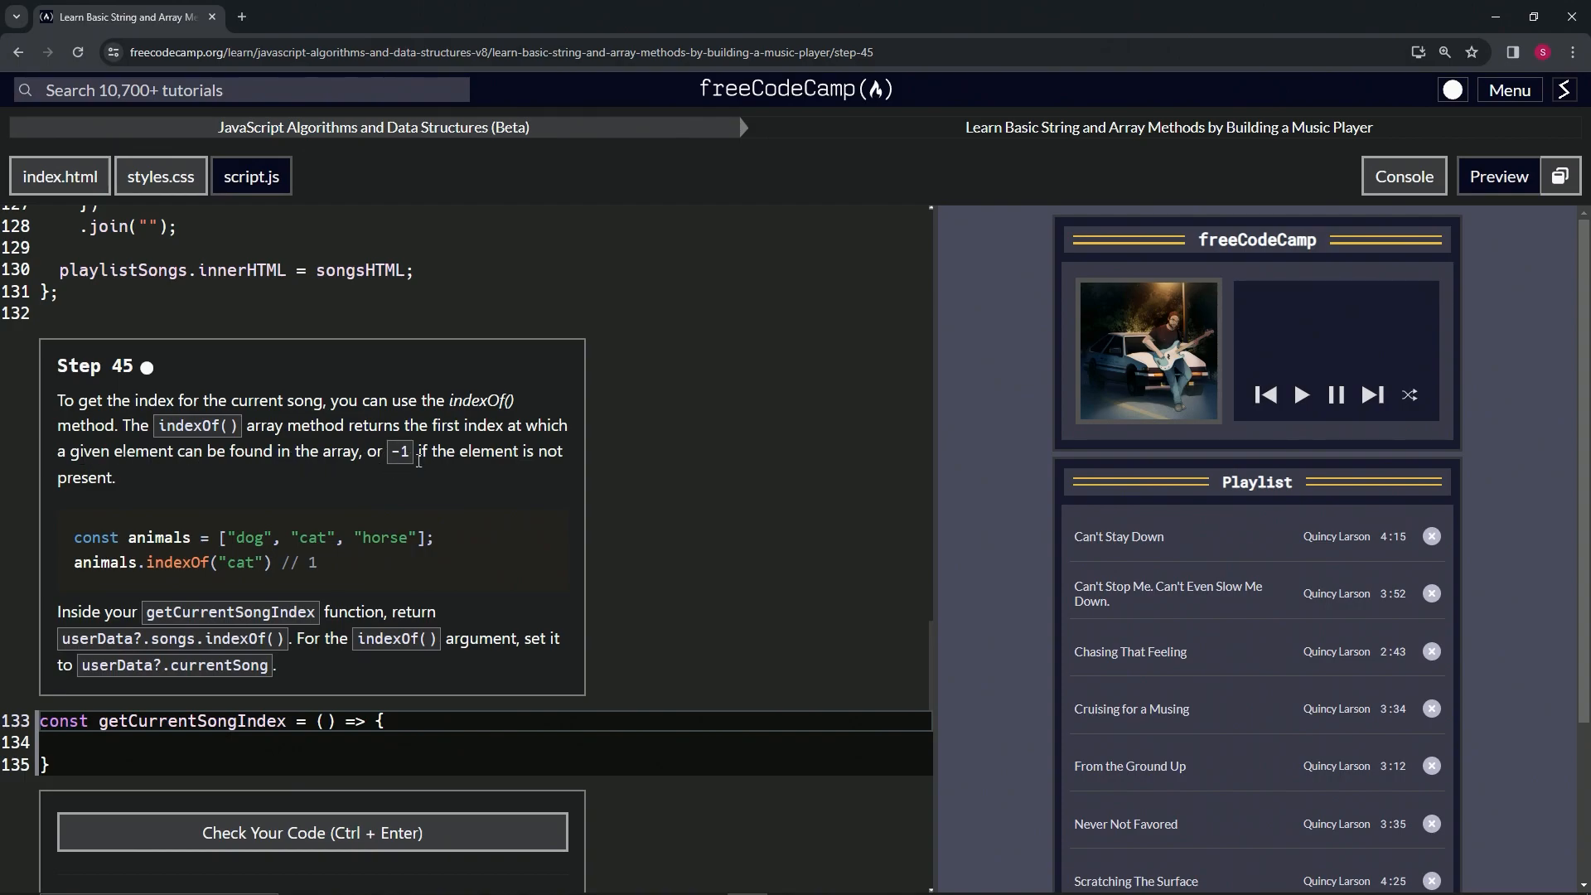
mouse_move(99, 478)
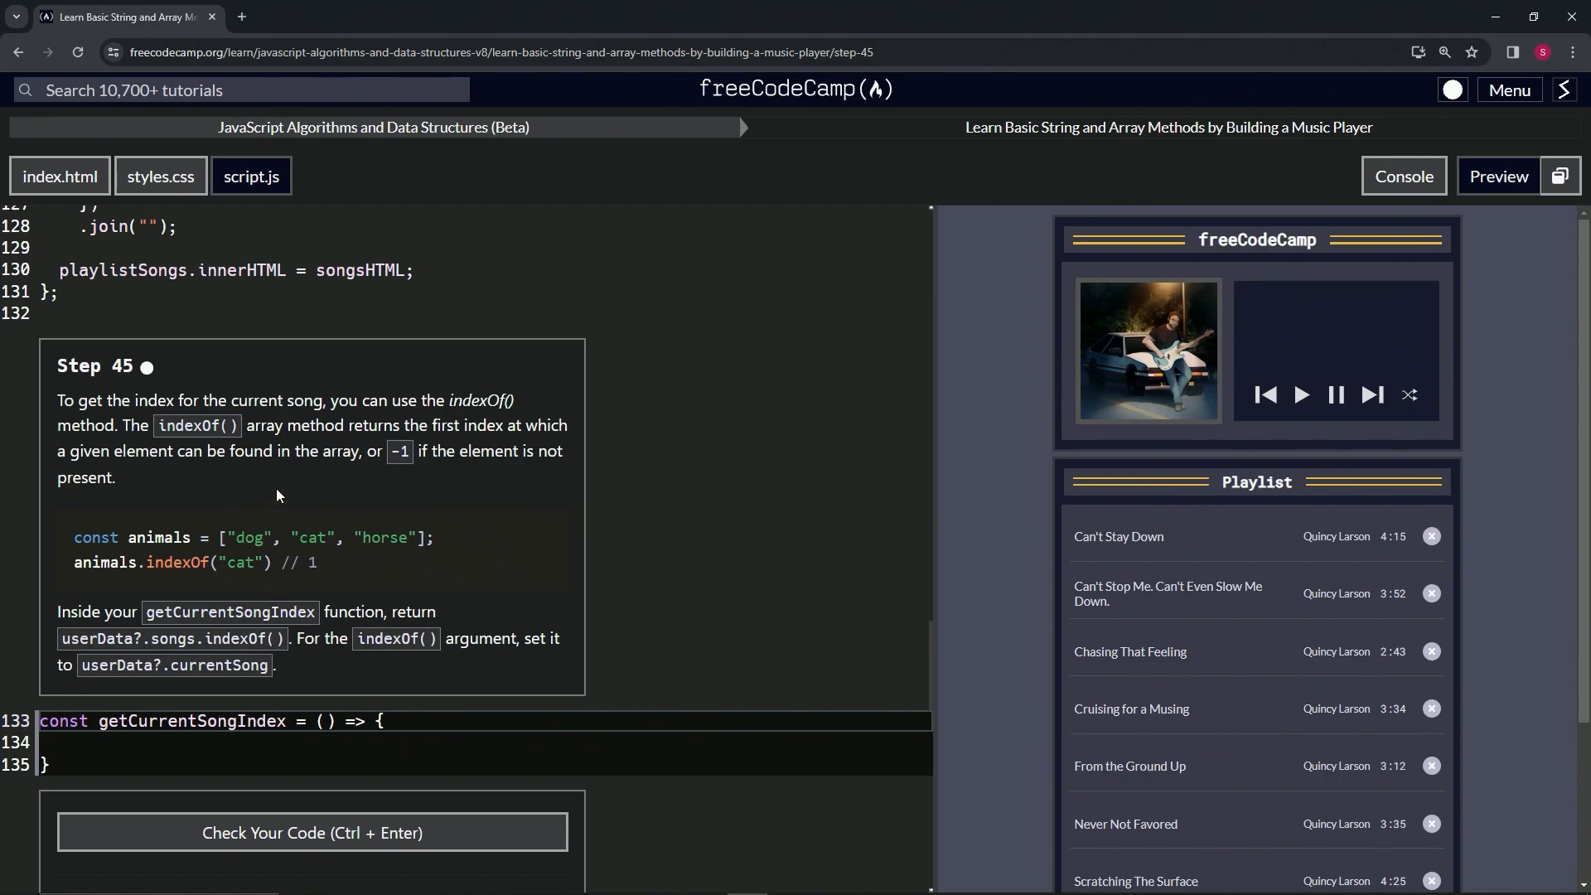
mouse_move(343, 557)
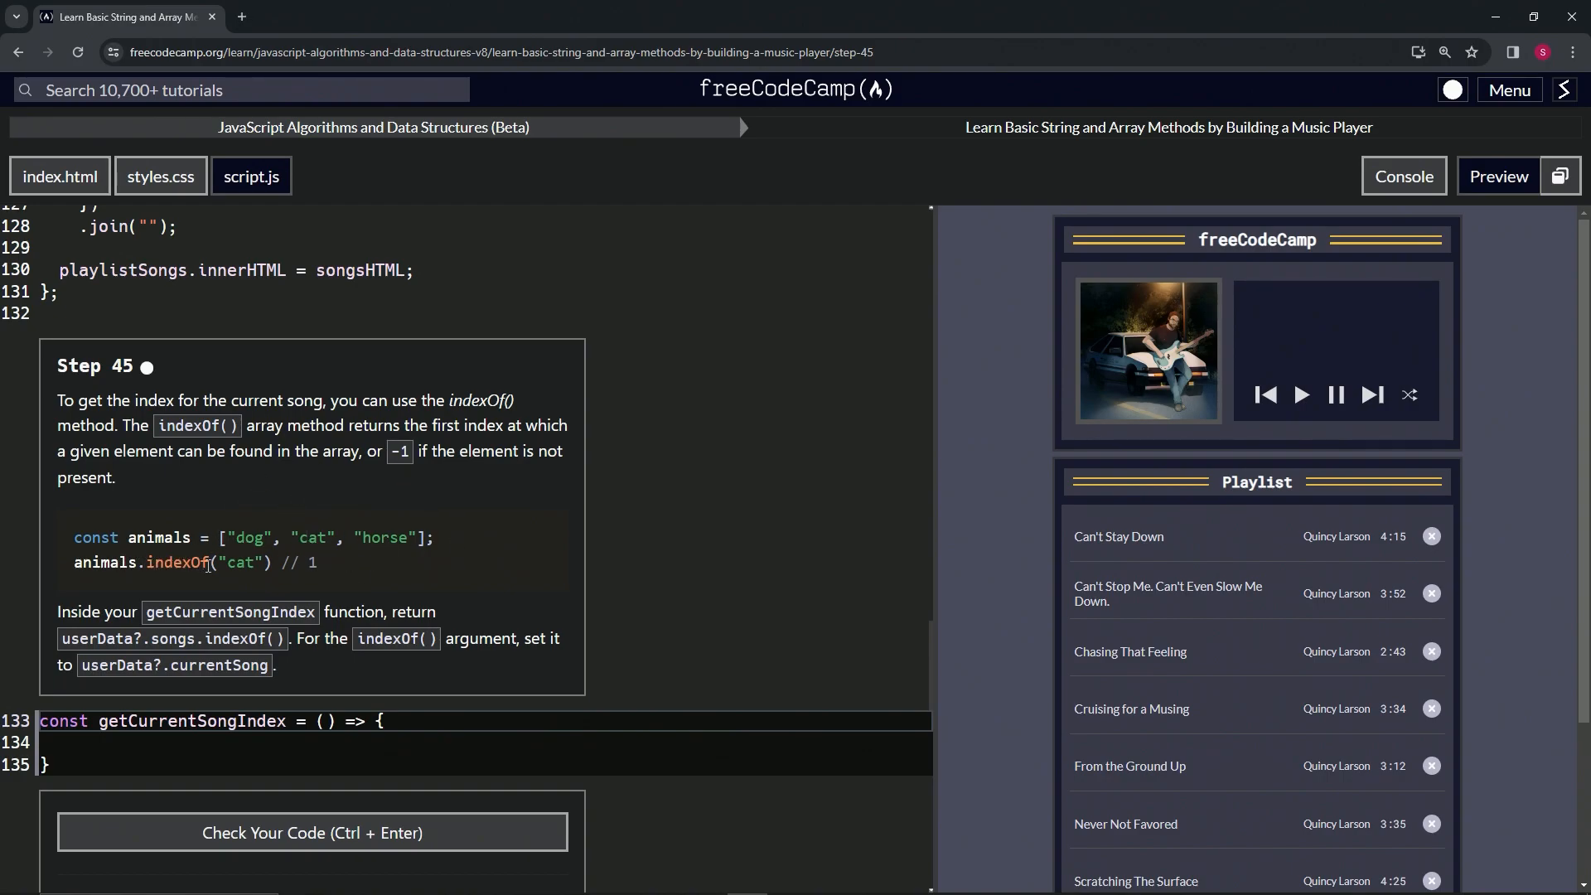
mouse_move(265, 510)
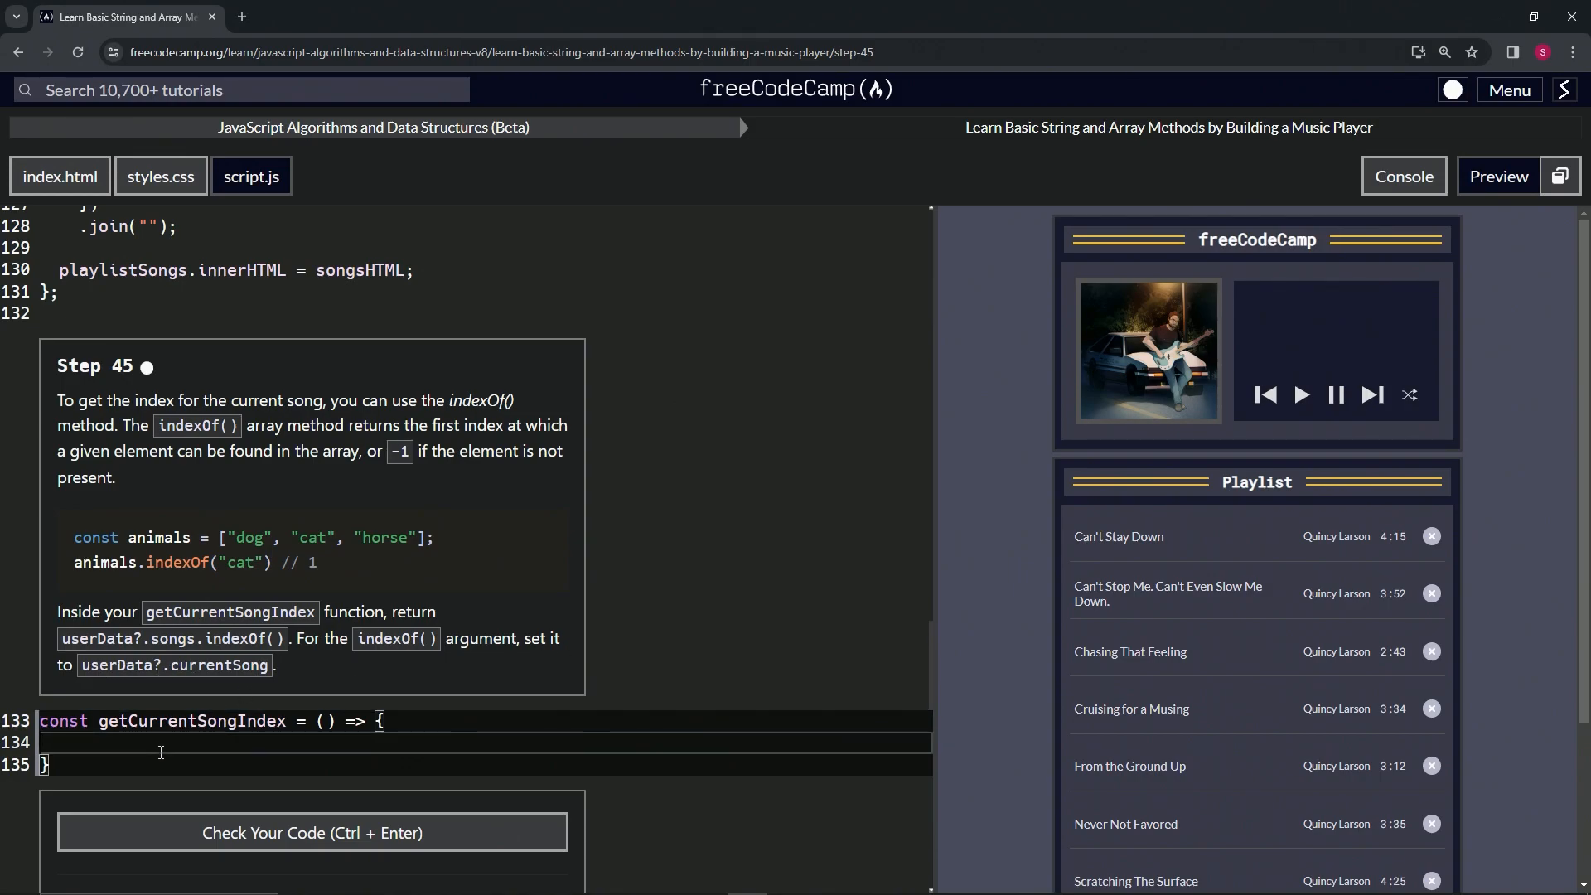
- Type 'return userData?.songs.indexOf(userData?.currentSong);' on line 134 inside getCurrentSongIndex
type("res")
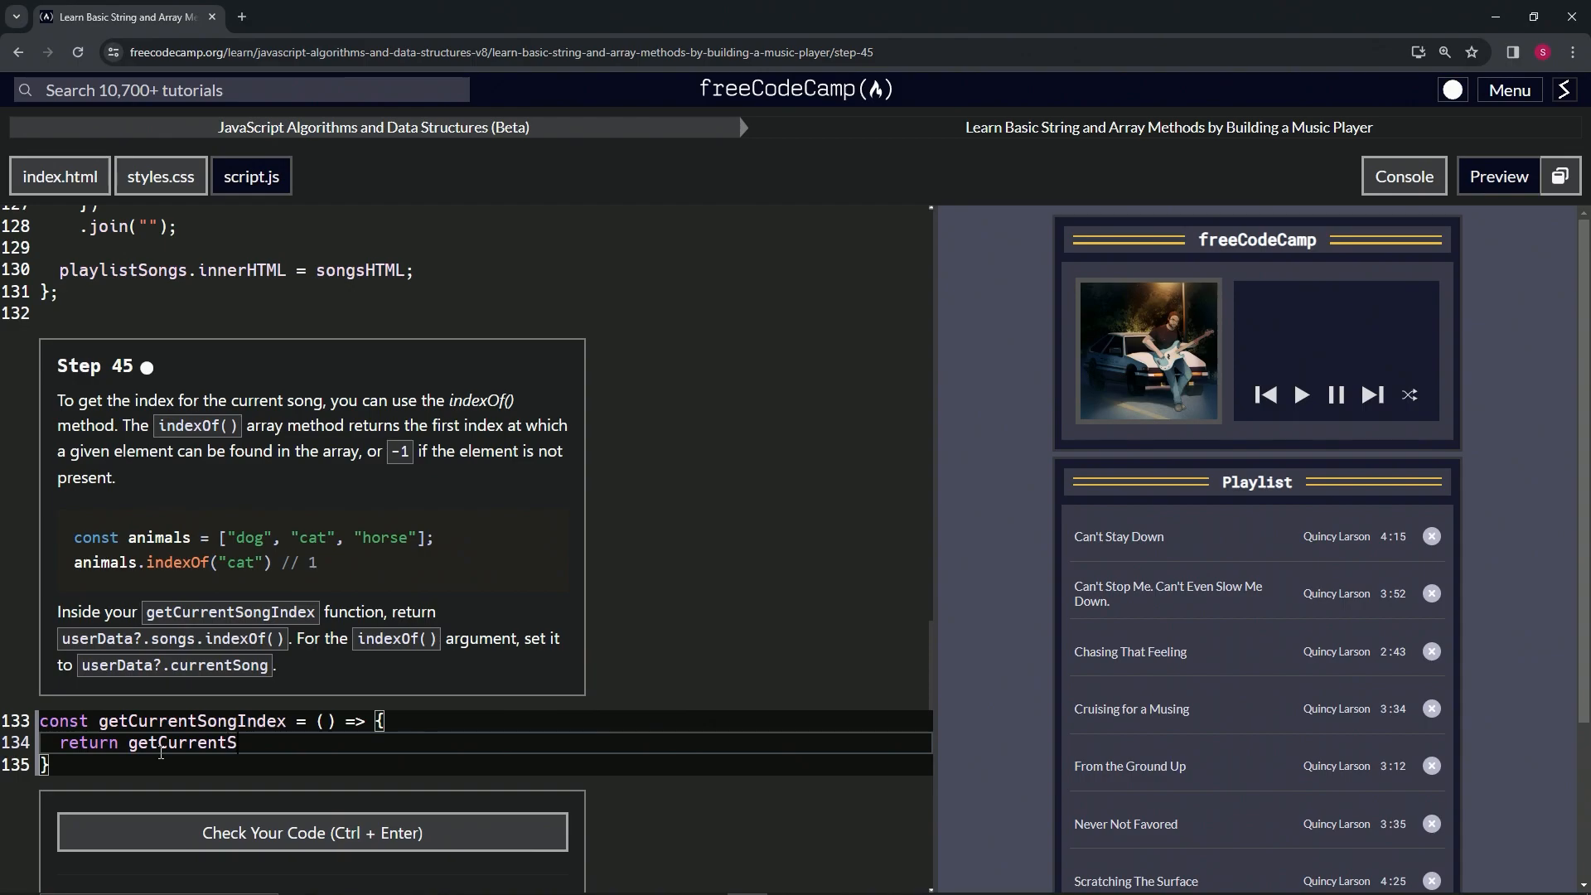
type("ongInde")
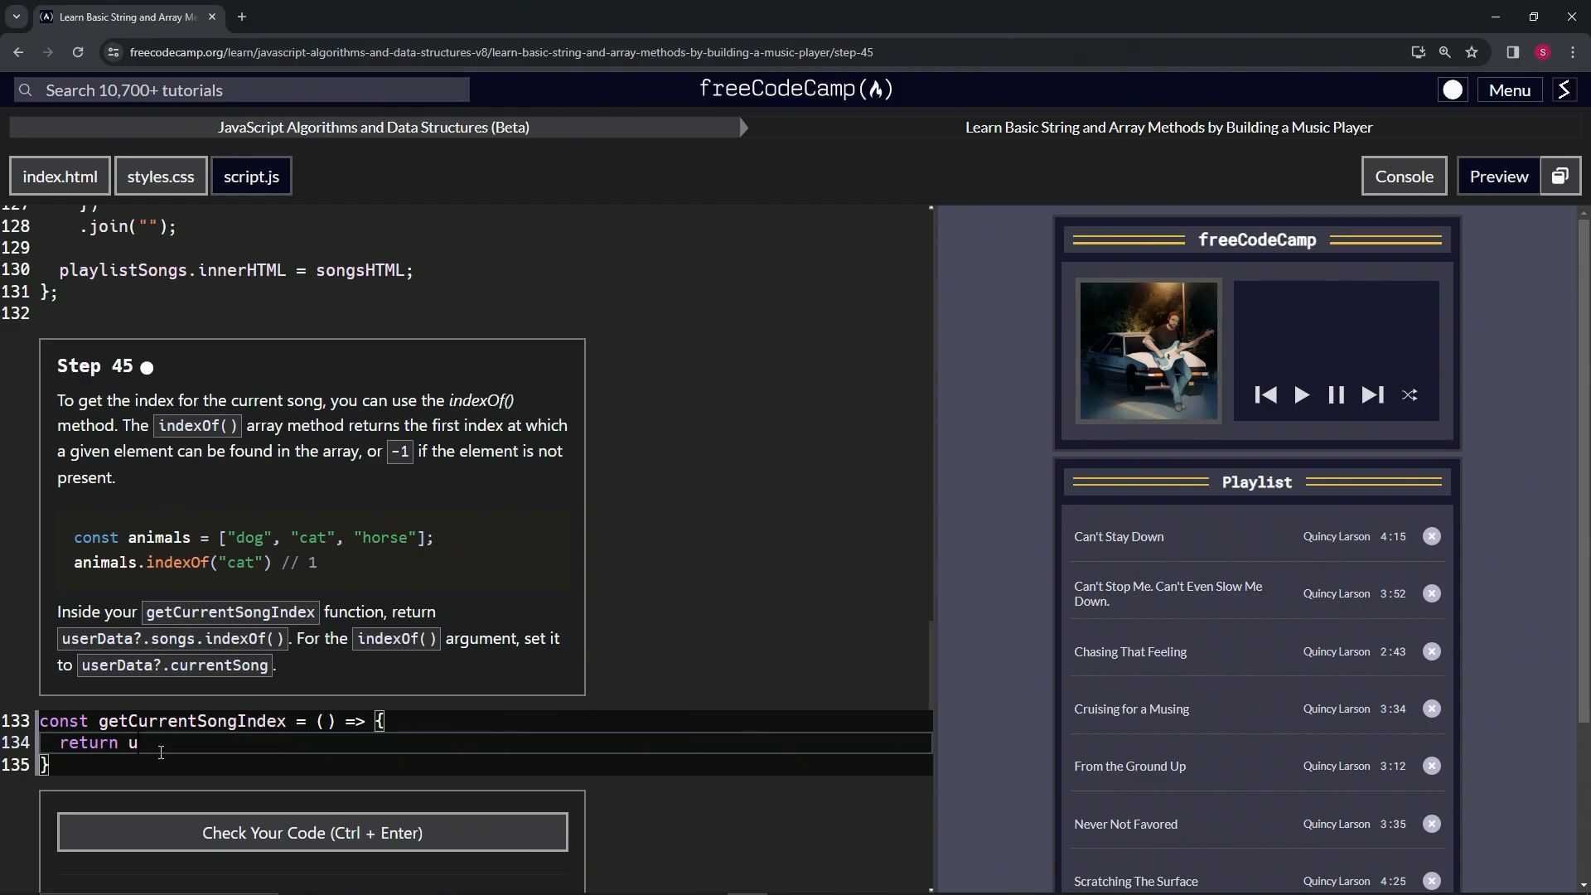
type("serData?")
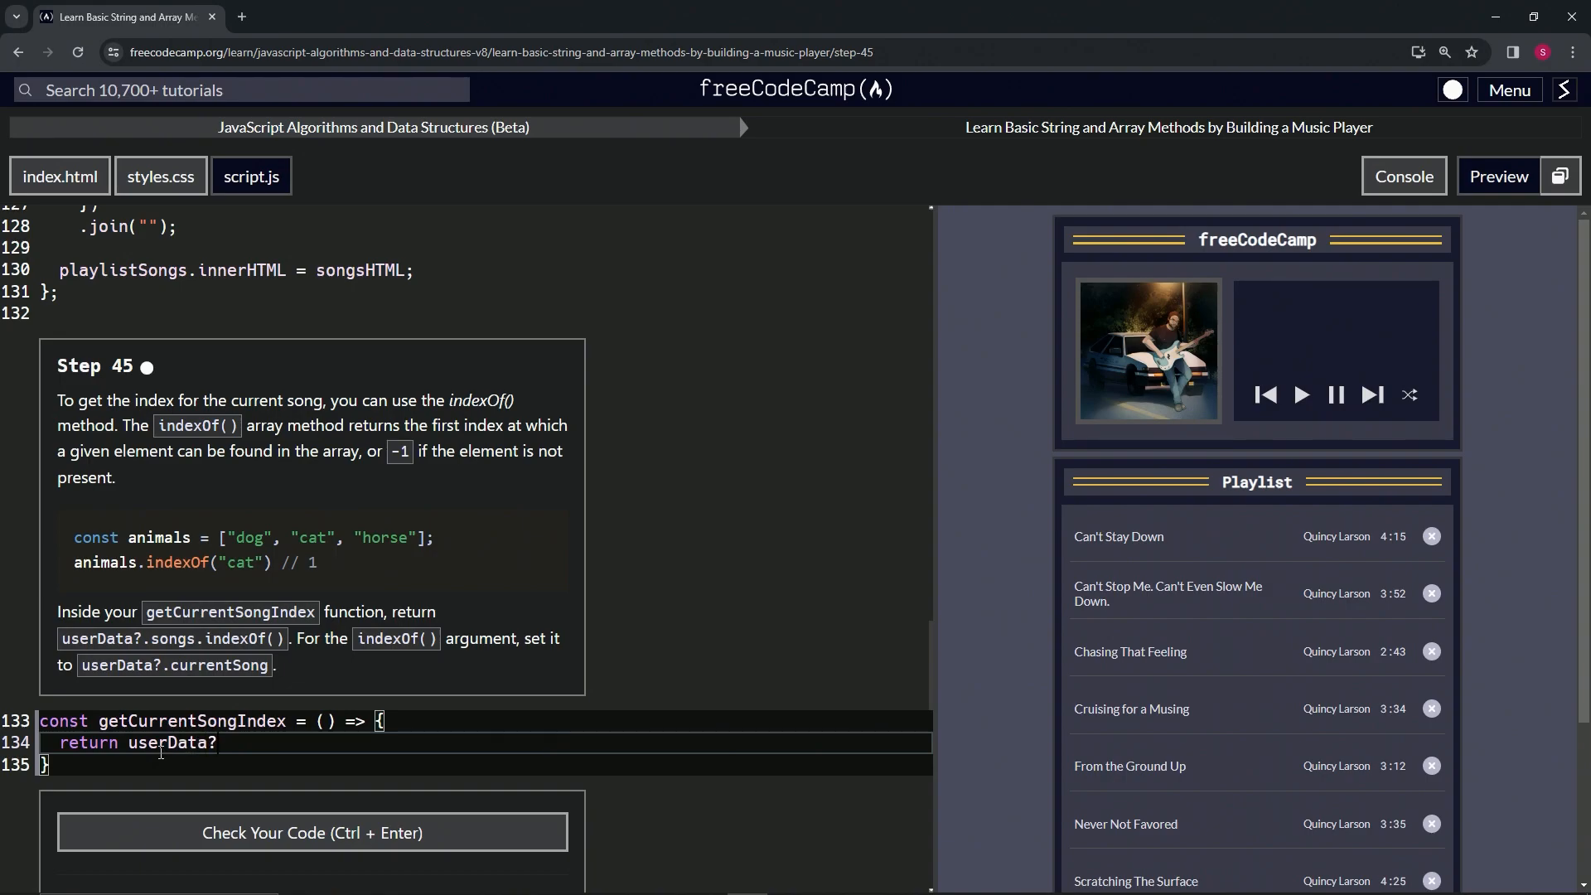
type(".song")
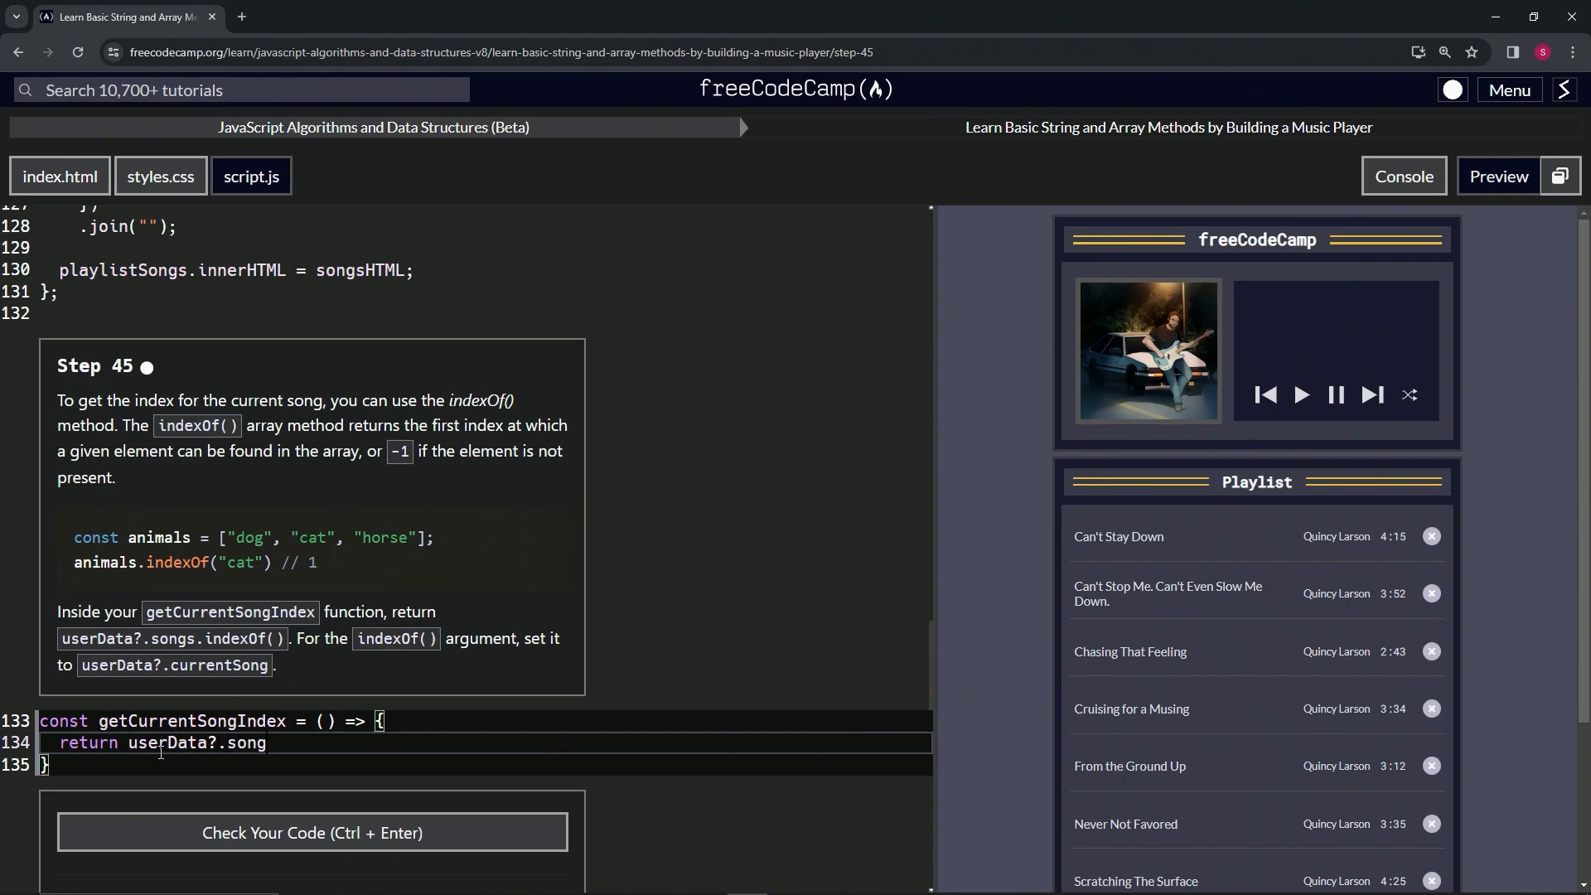
type("s.indext")
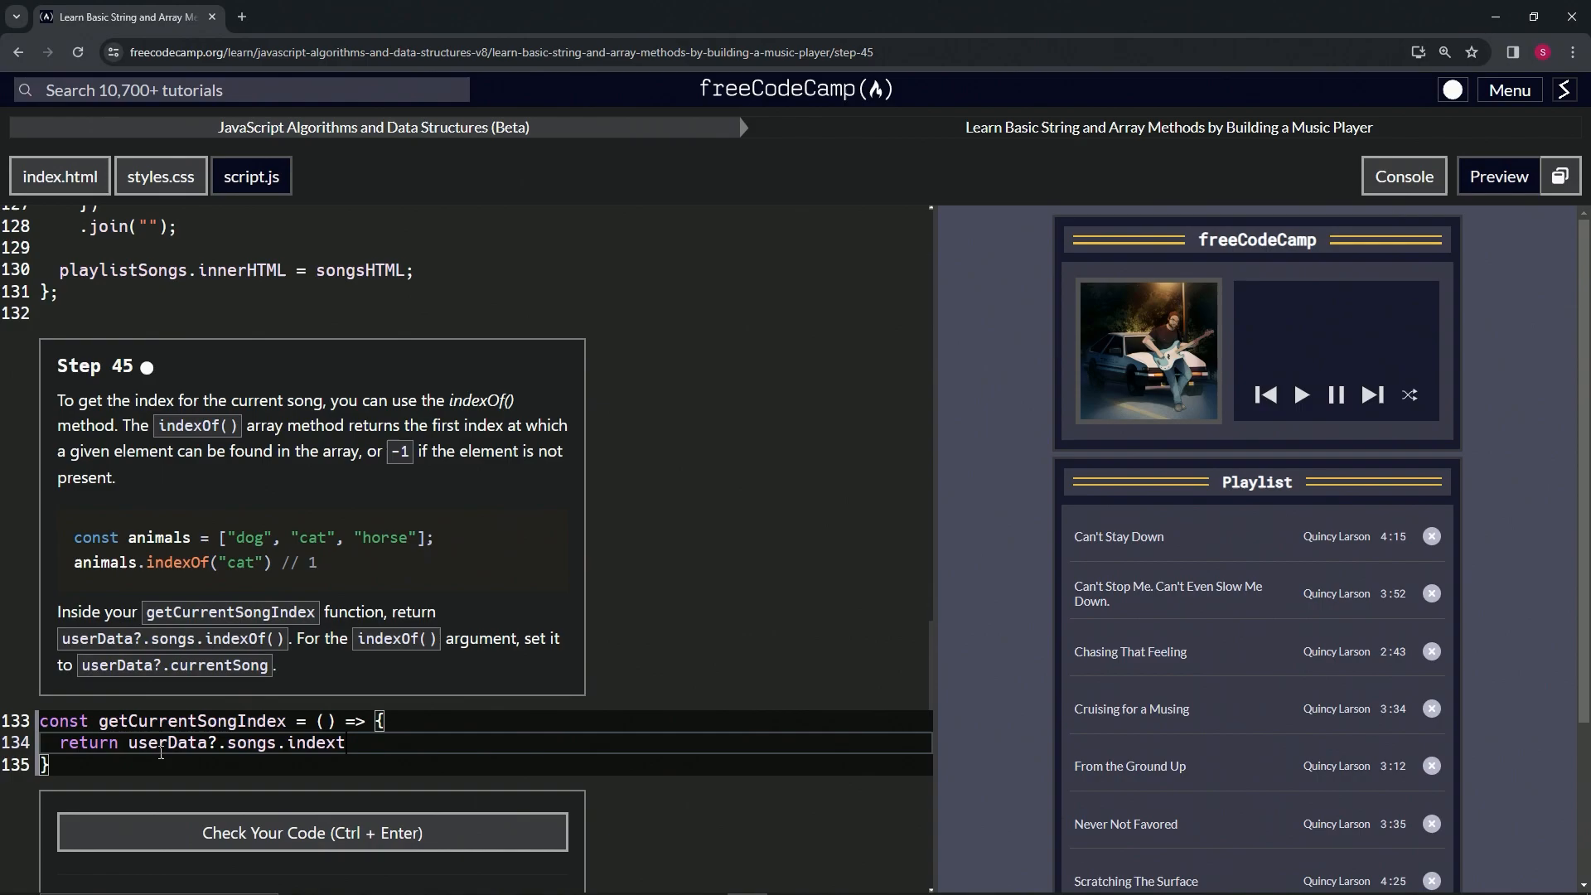
type("O")
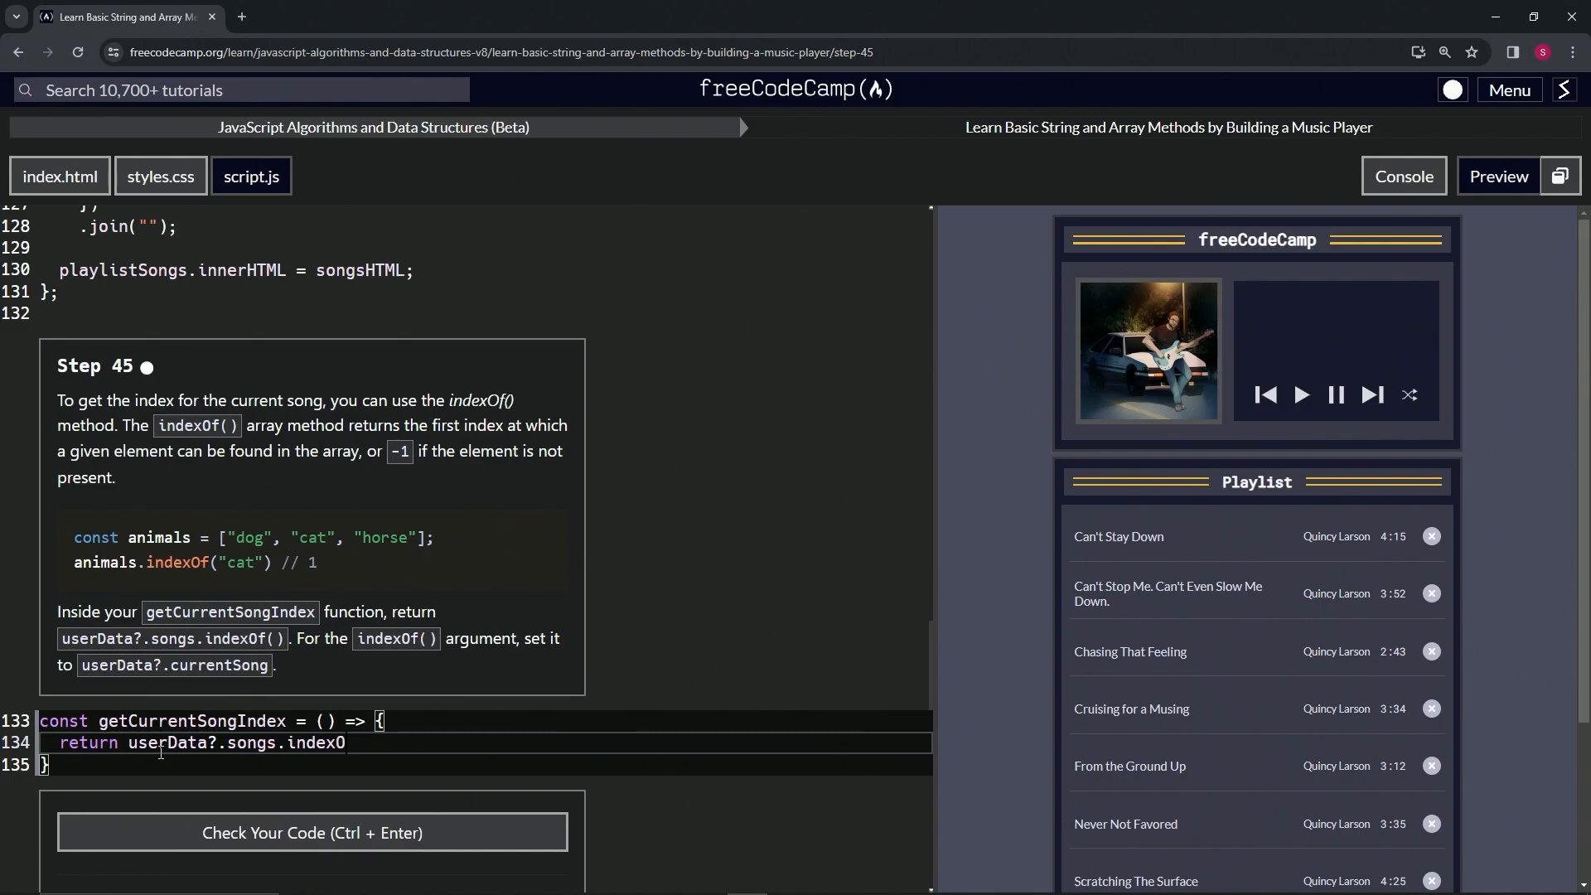
type("f)")
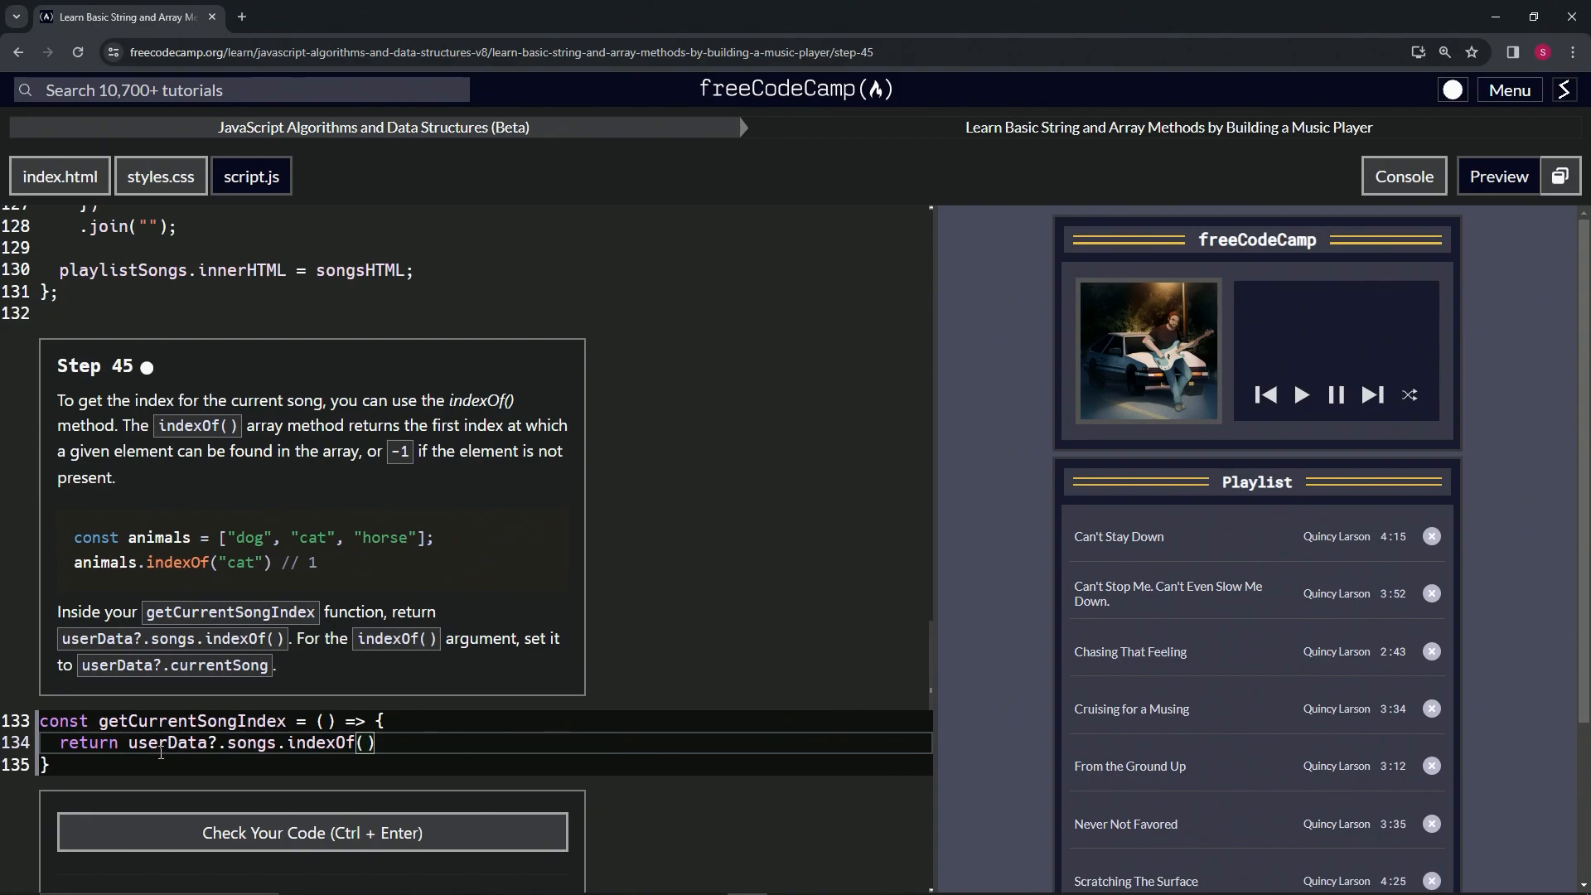
type("userData?.")
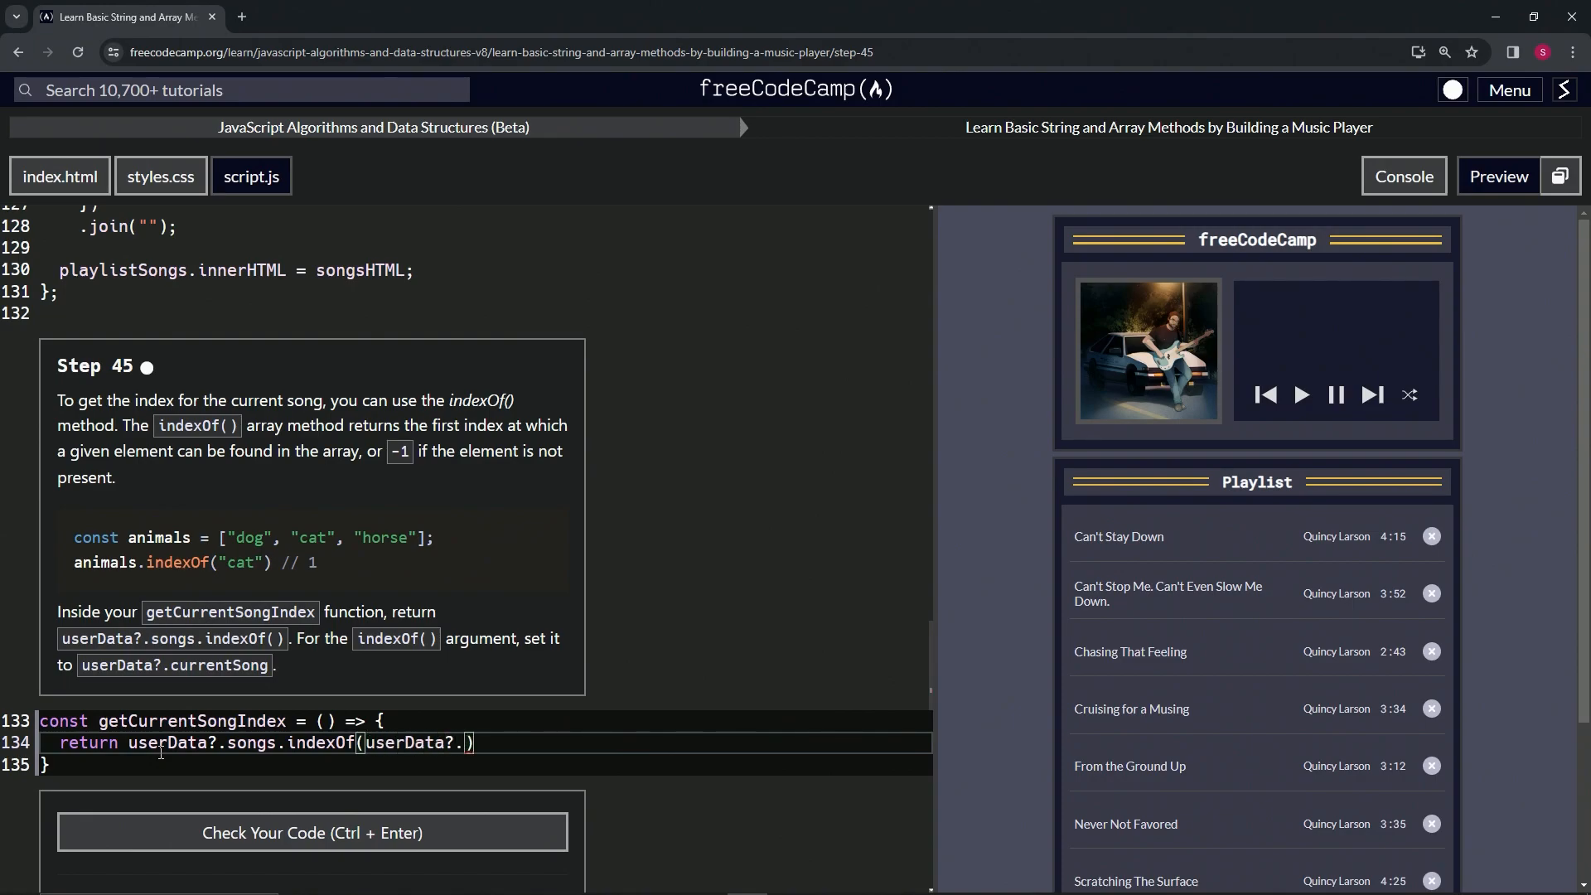
type("currents")
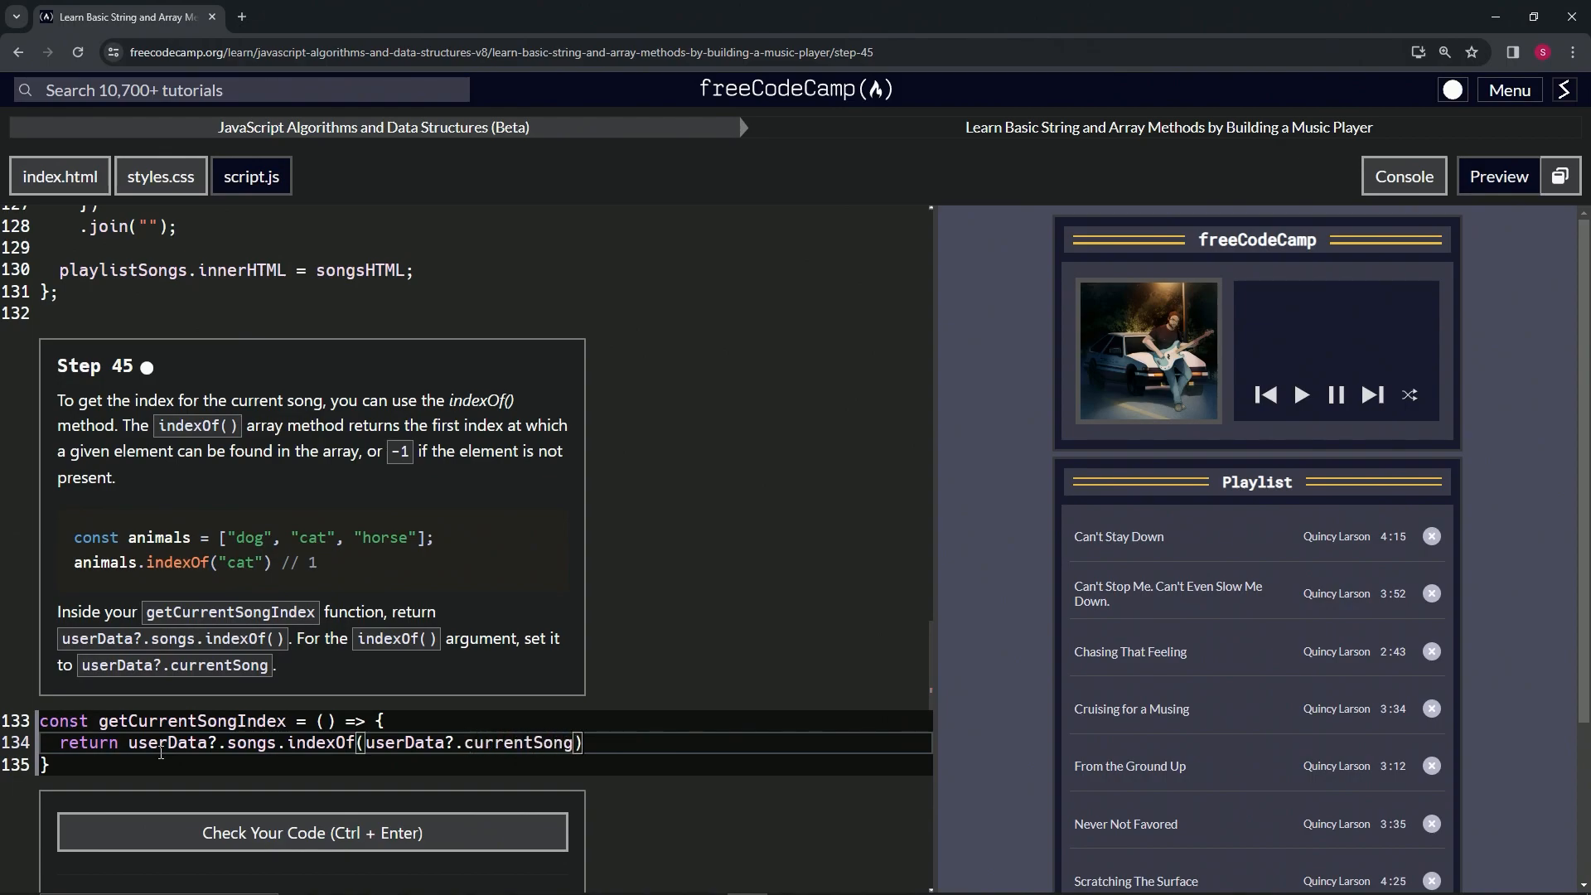
type(";")
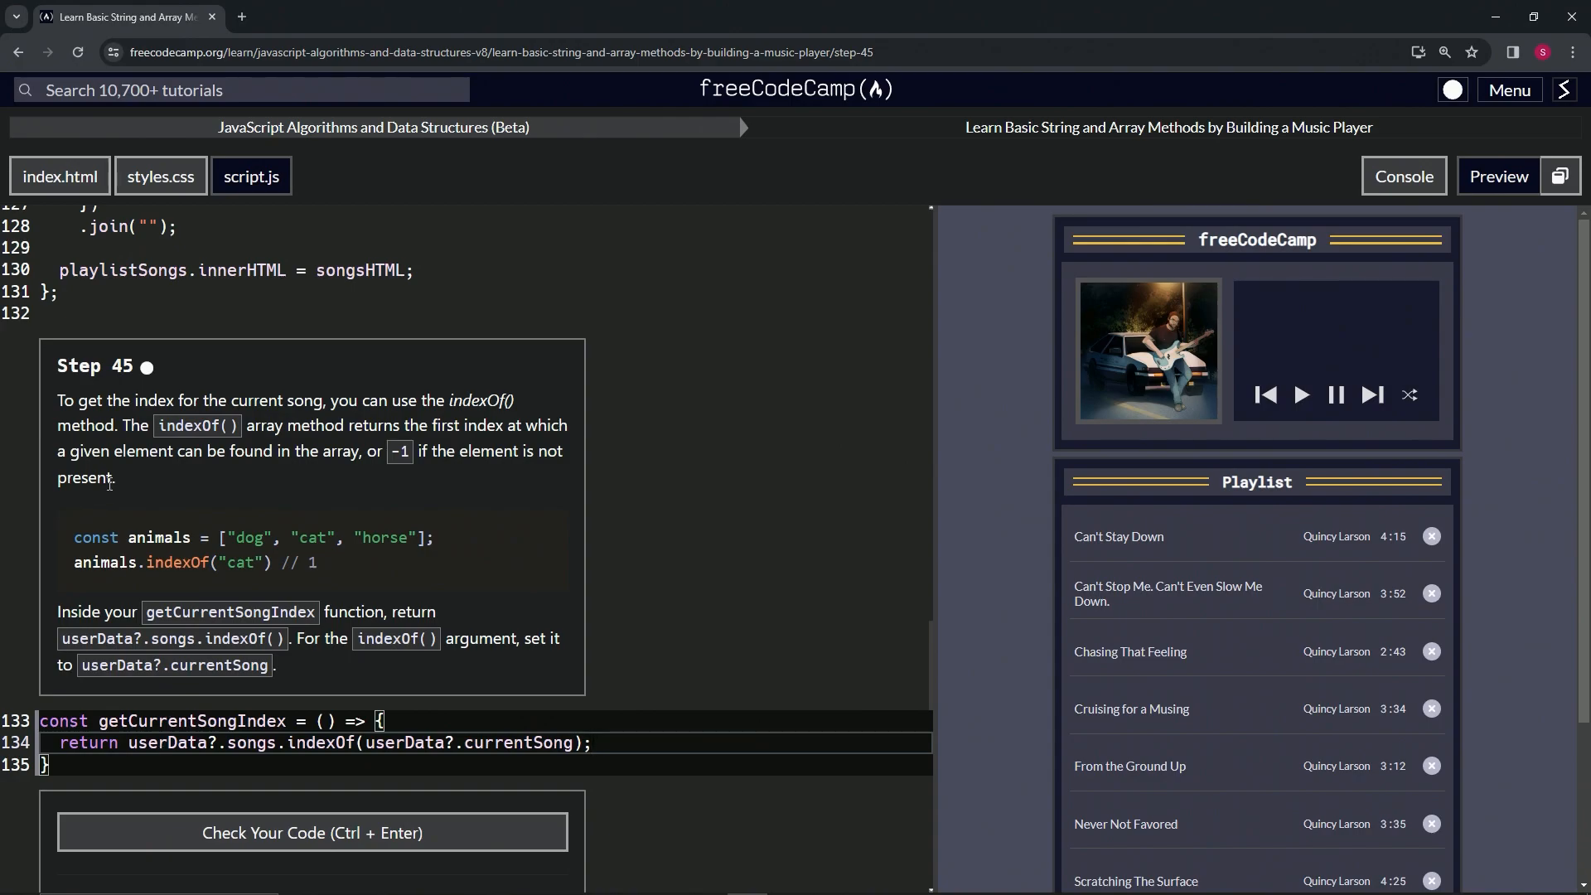
scroll("up", 3)
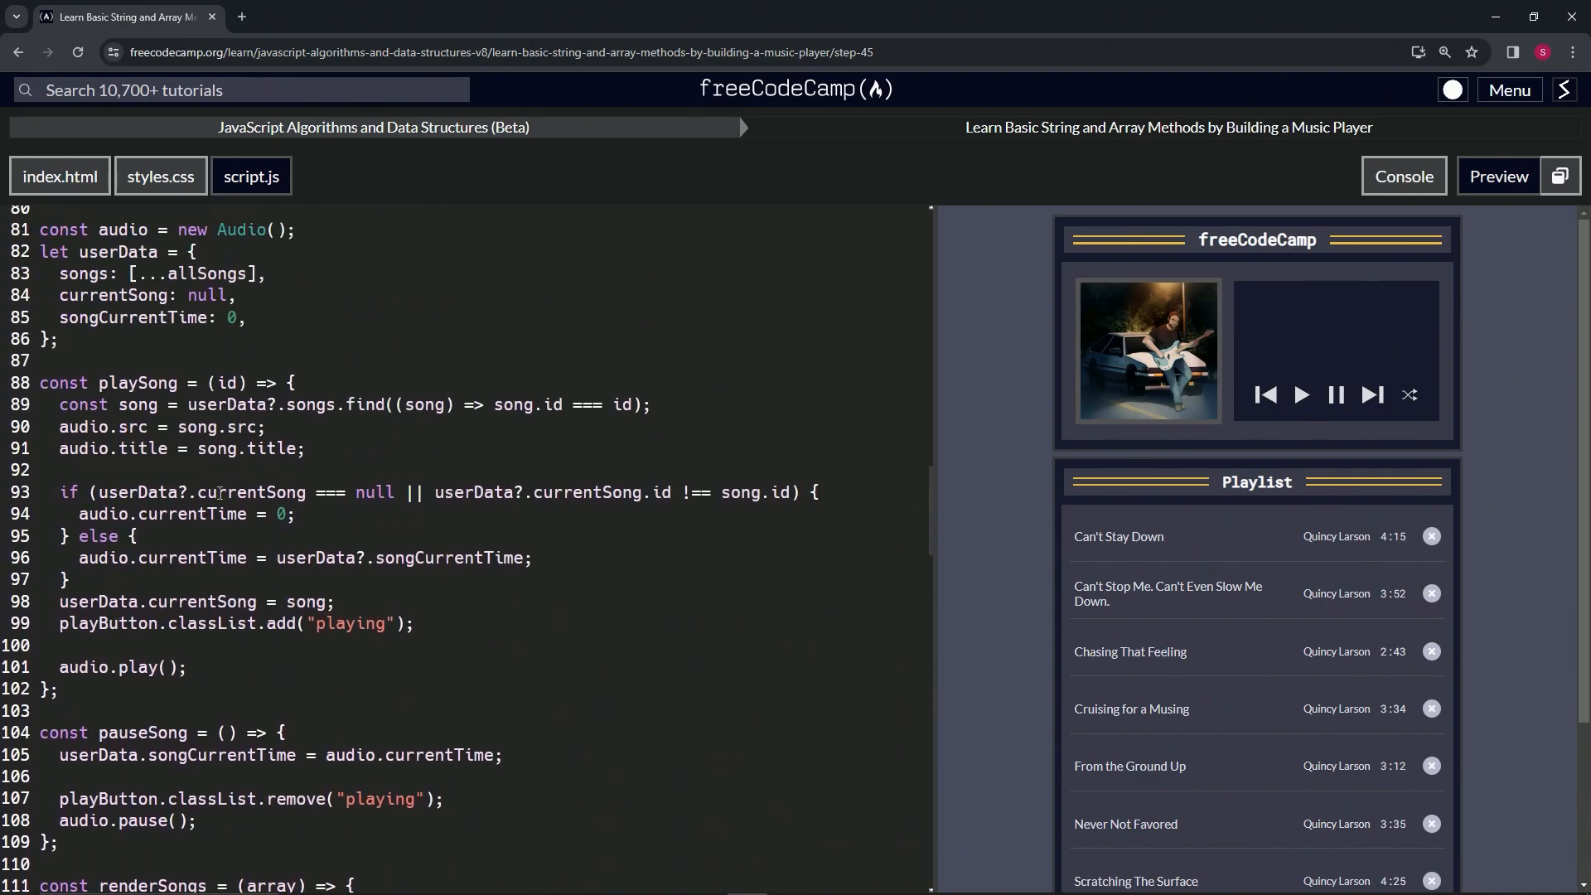
scroll("up", 3)
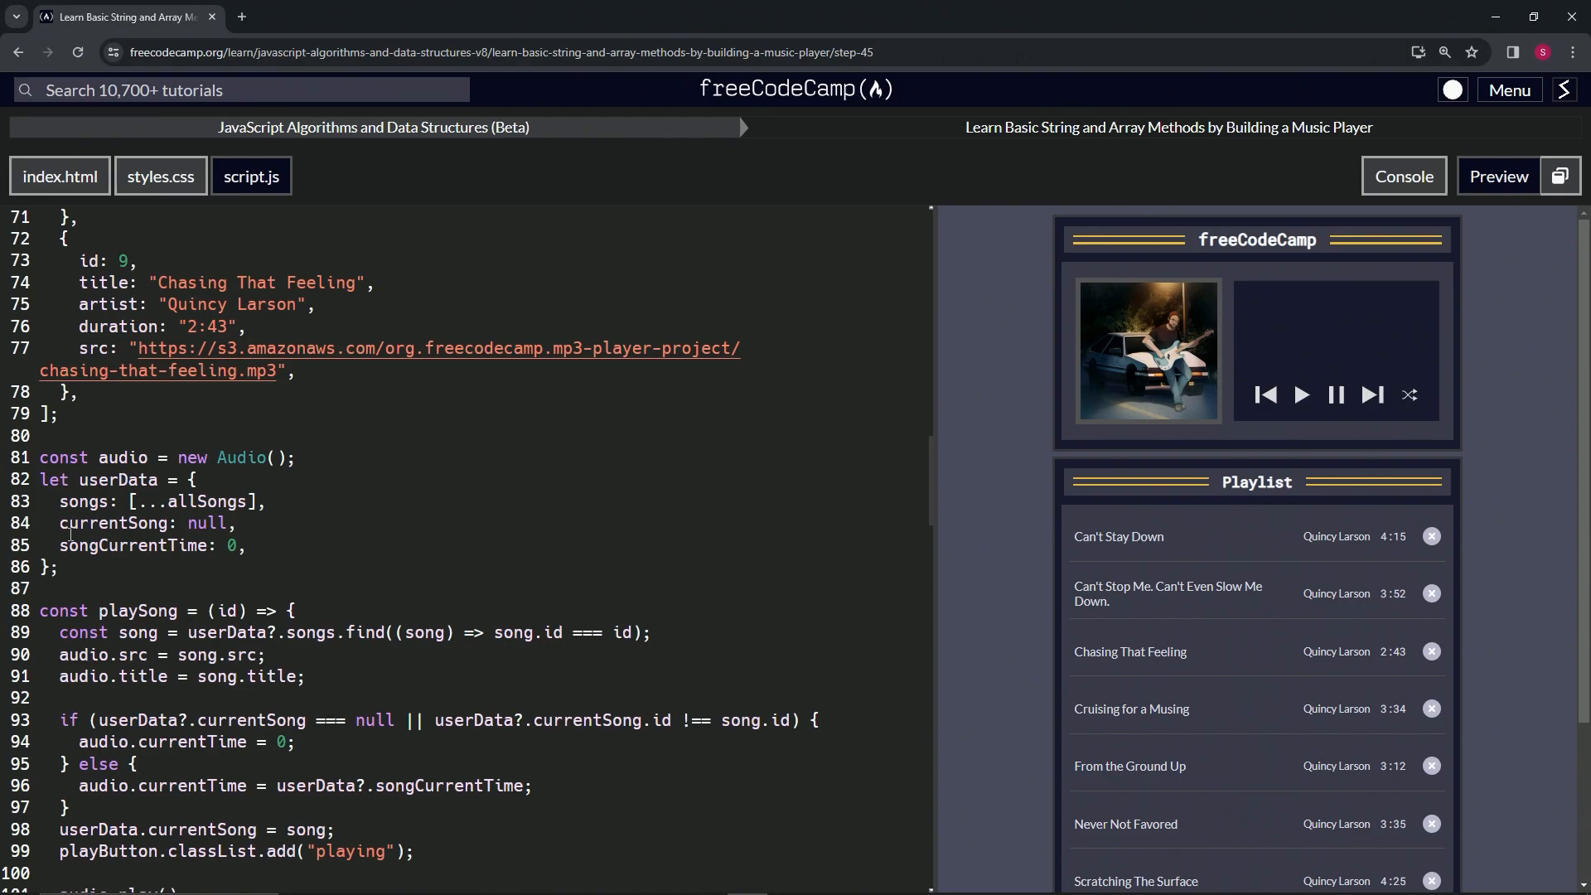
scroll("down", 3)
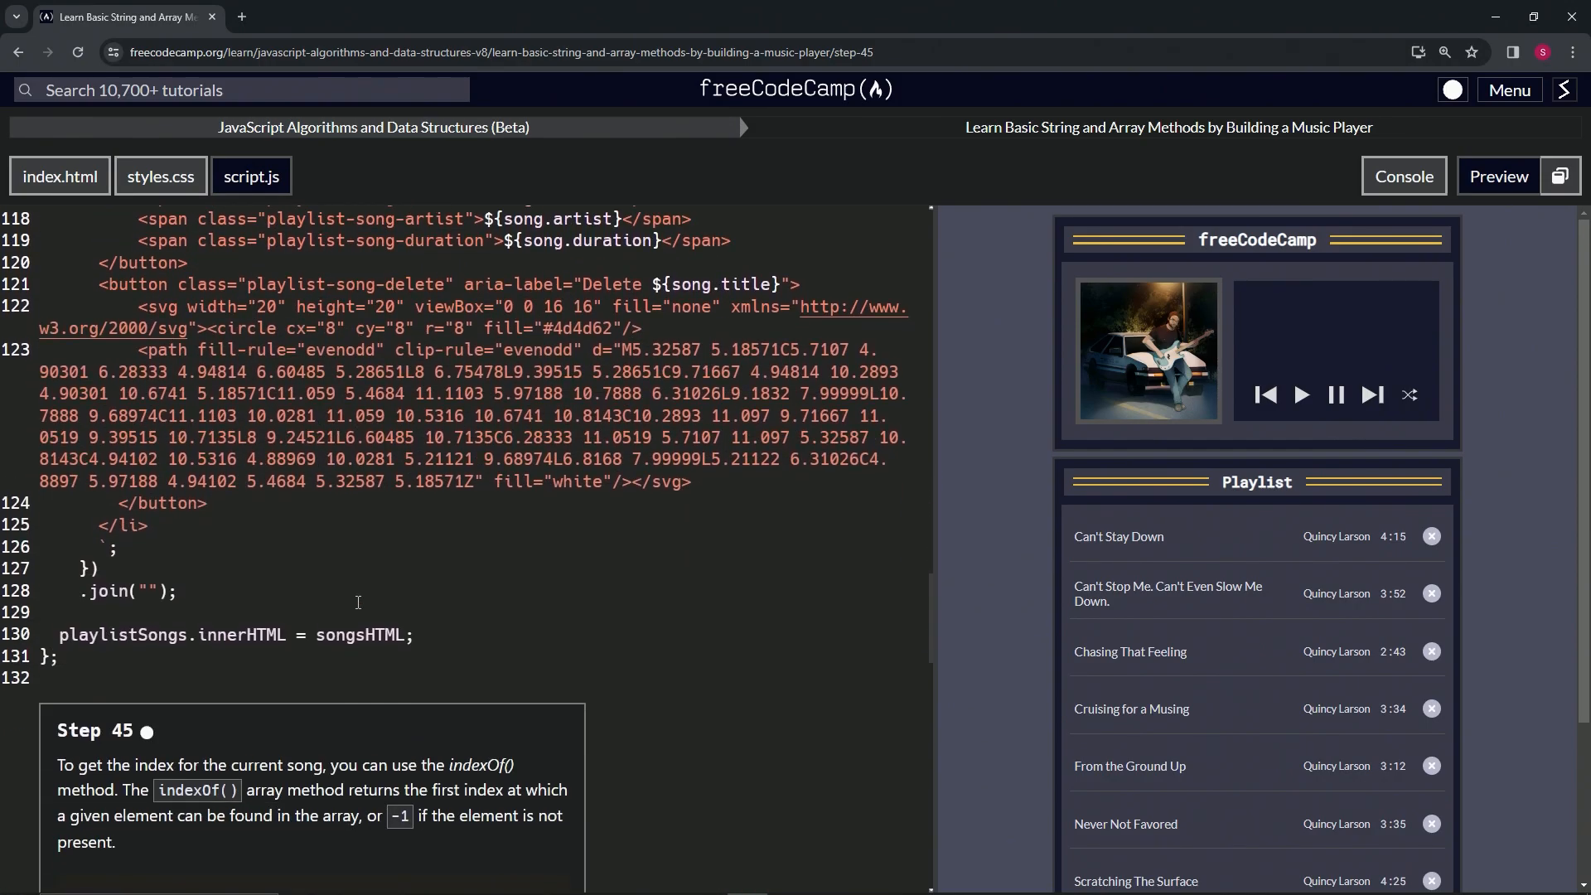
scroll("down", 3)
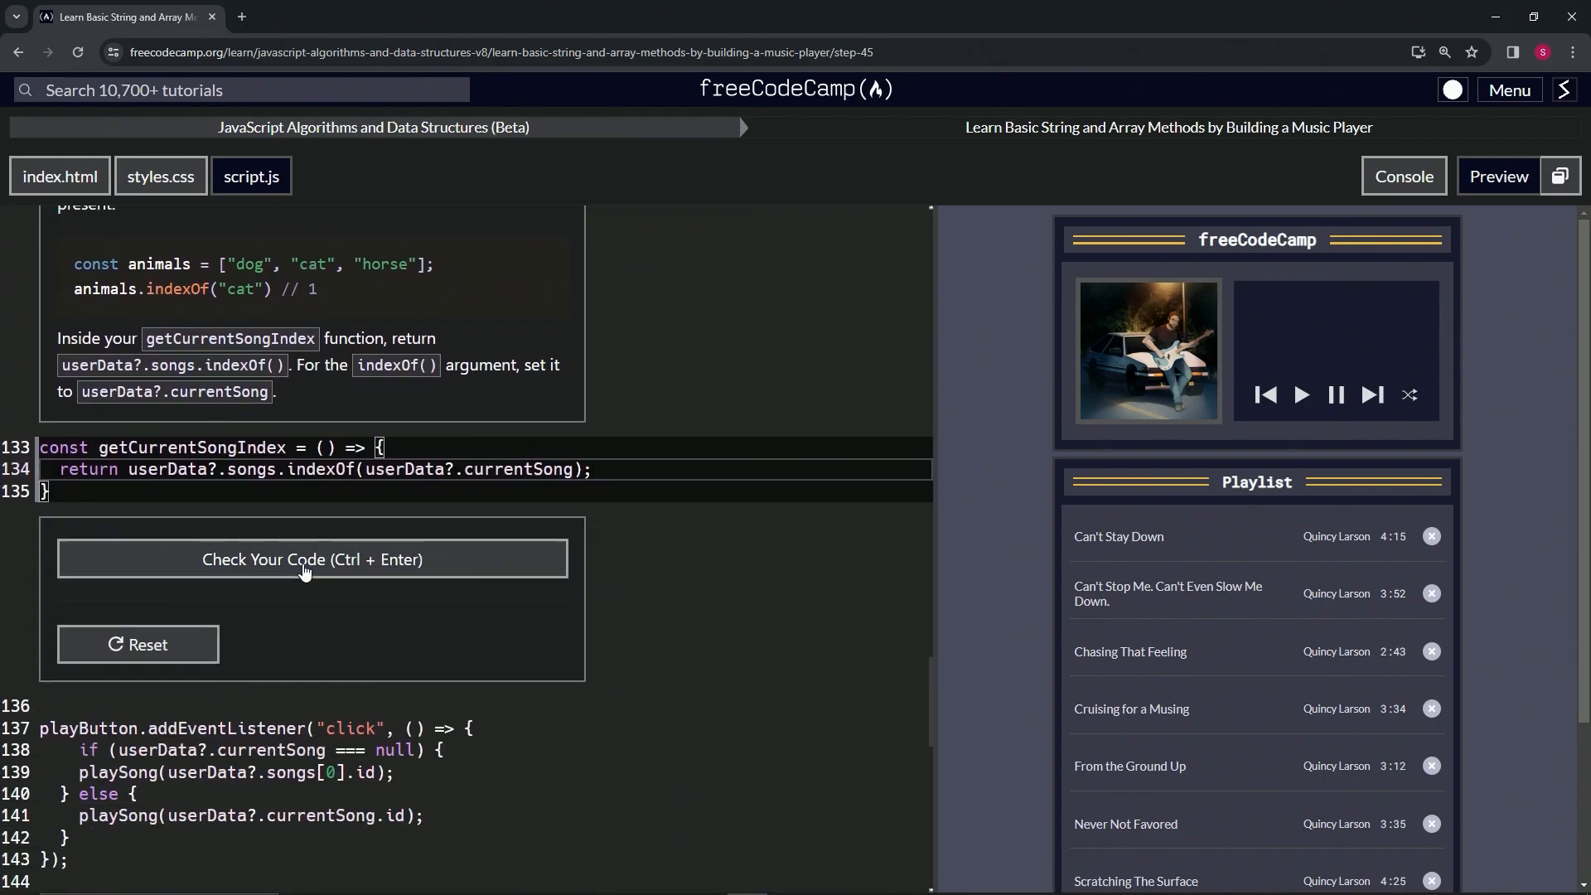
- Check the step 45 code and submit it to advance to step 46
left_click(311, 558)
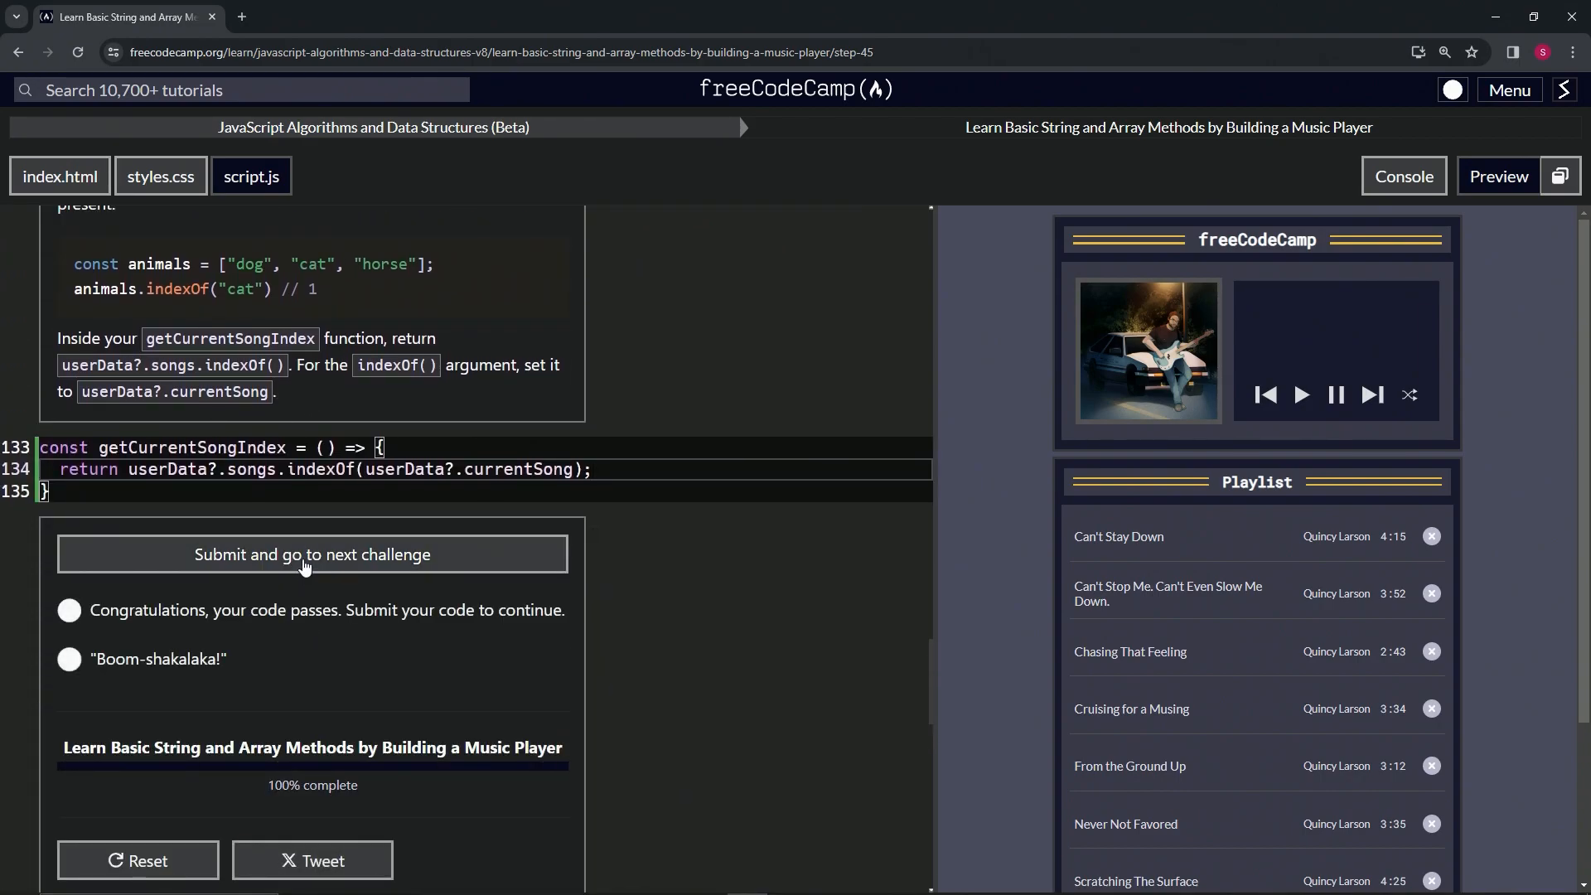
left_click(311, 555)
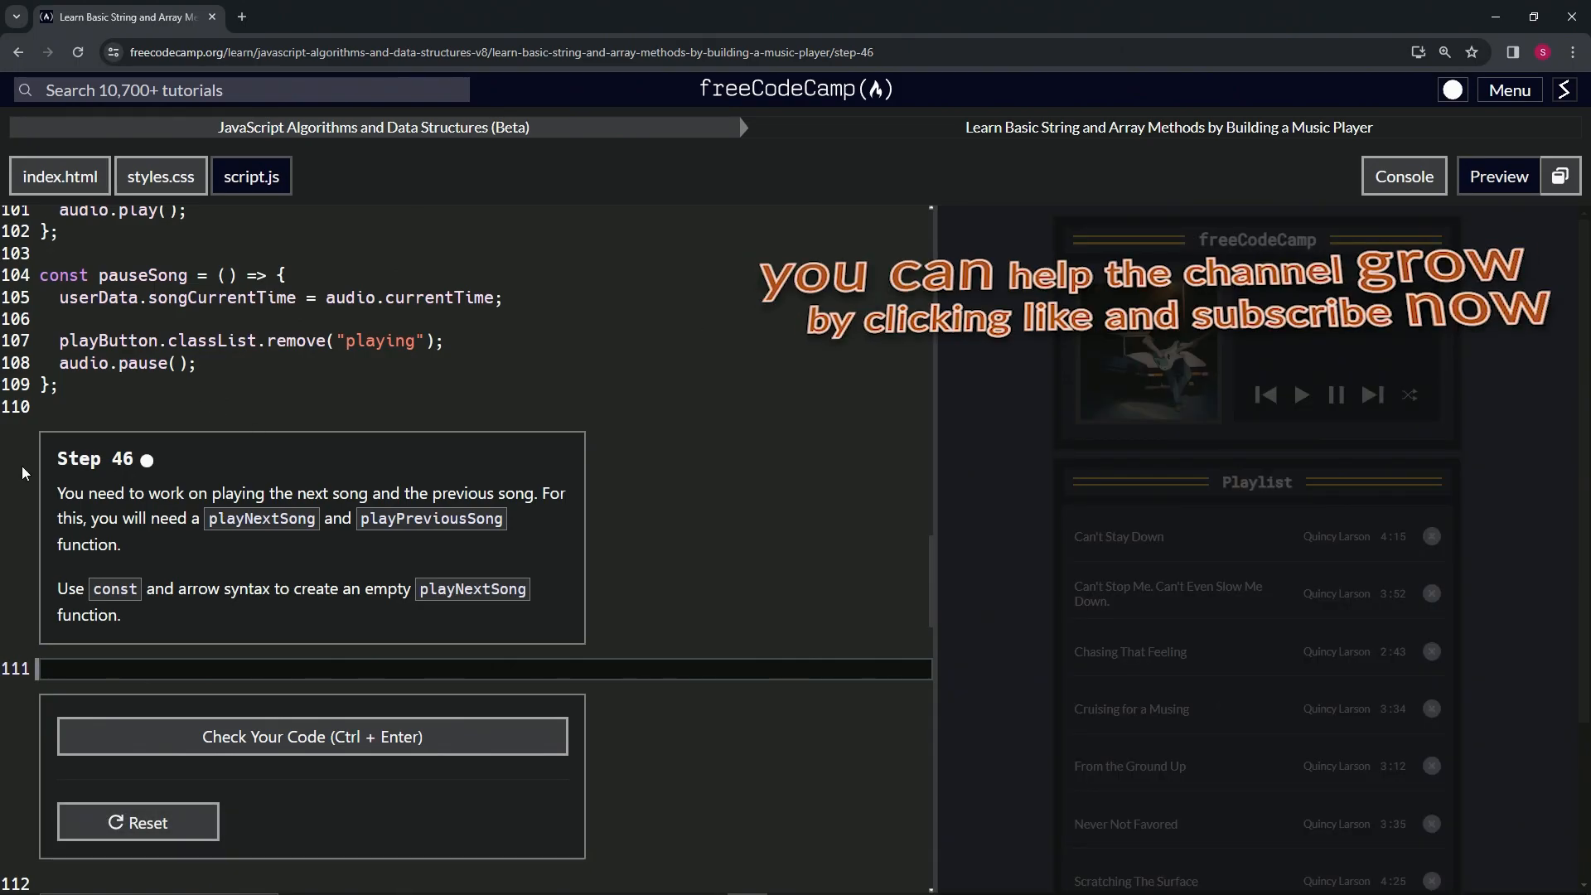
mouse_move(116, 483)
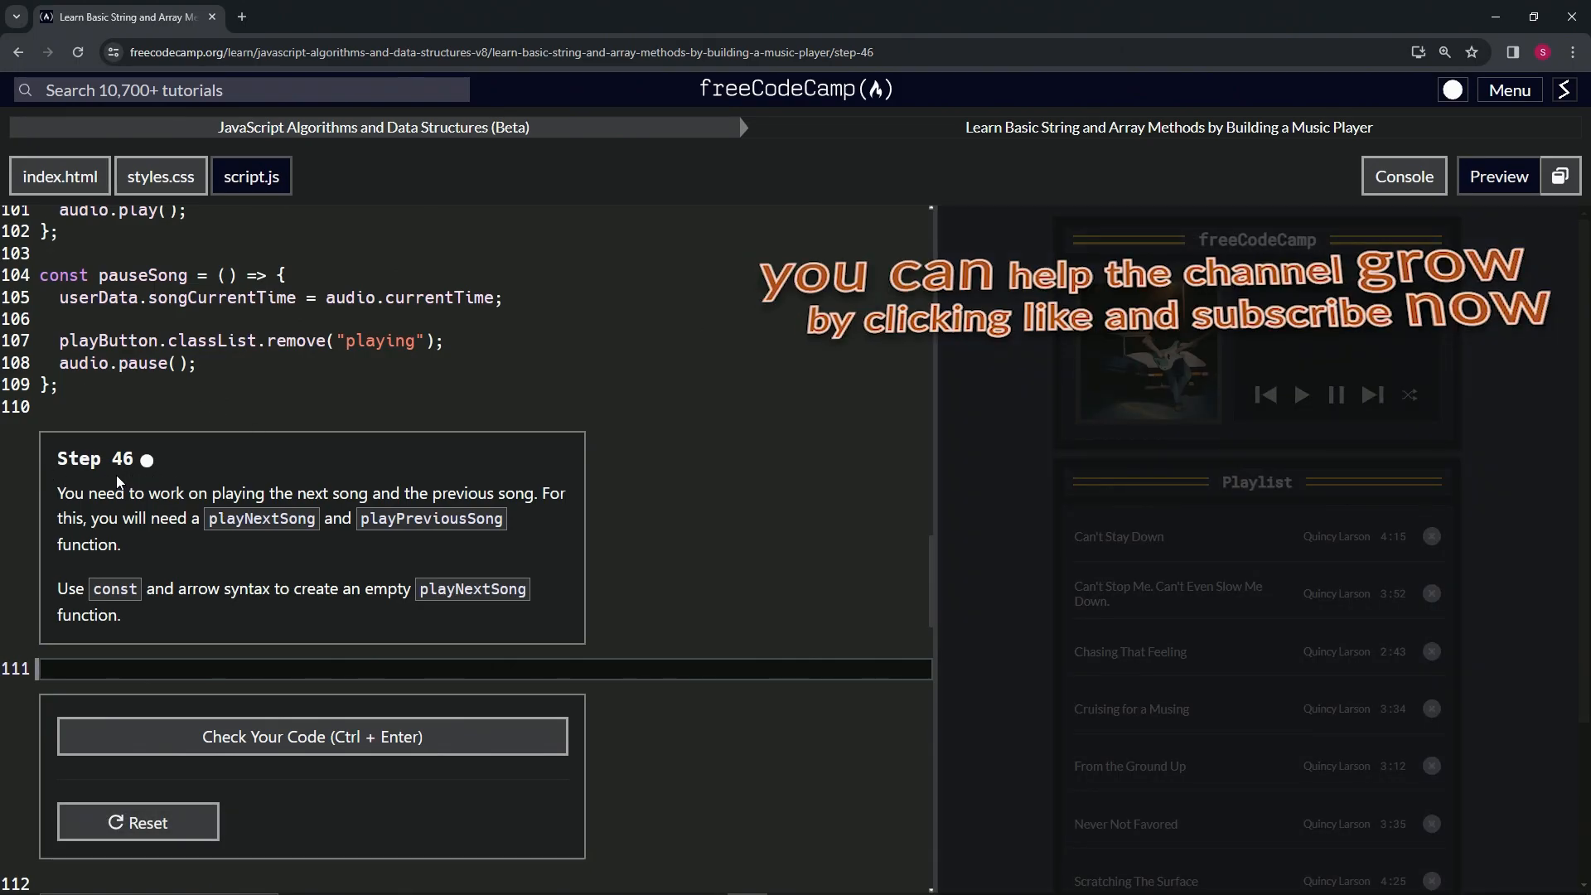